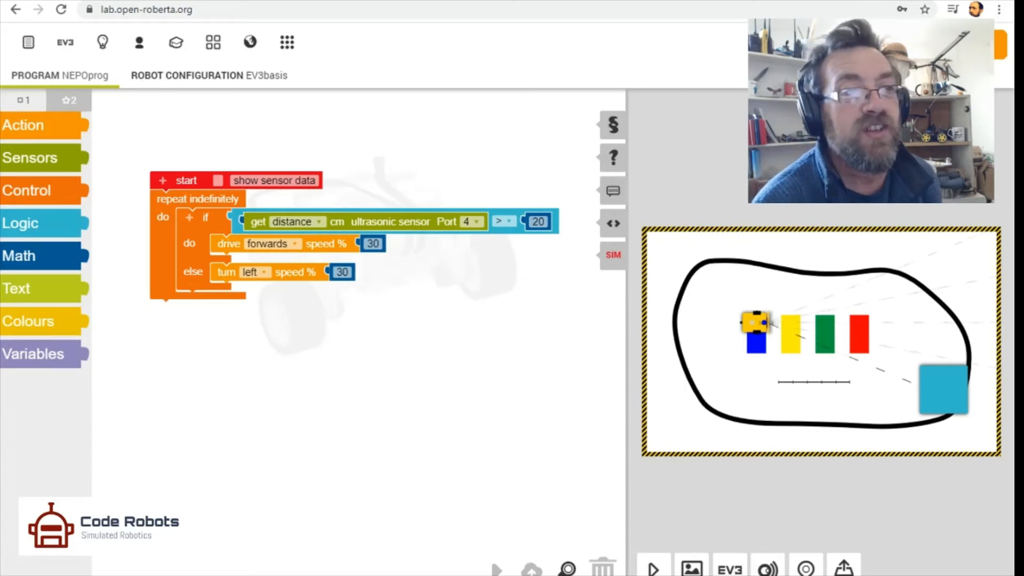
{"action": "mouse_move", "coordinate": [653, 567]}
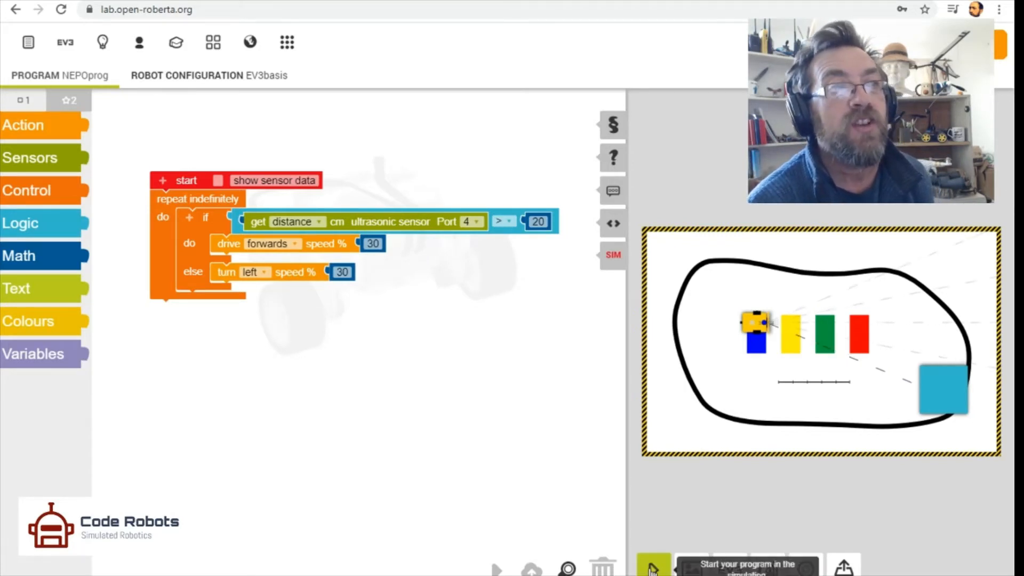
Start the ultrasonic drive-and-turn program running on the simulated EV3 robot
{"action": "left_click", "coordinate": [653, 565]}
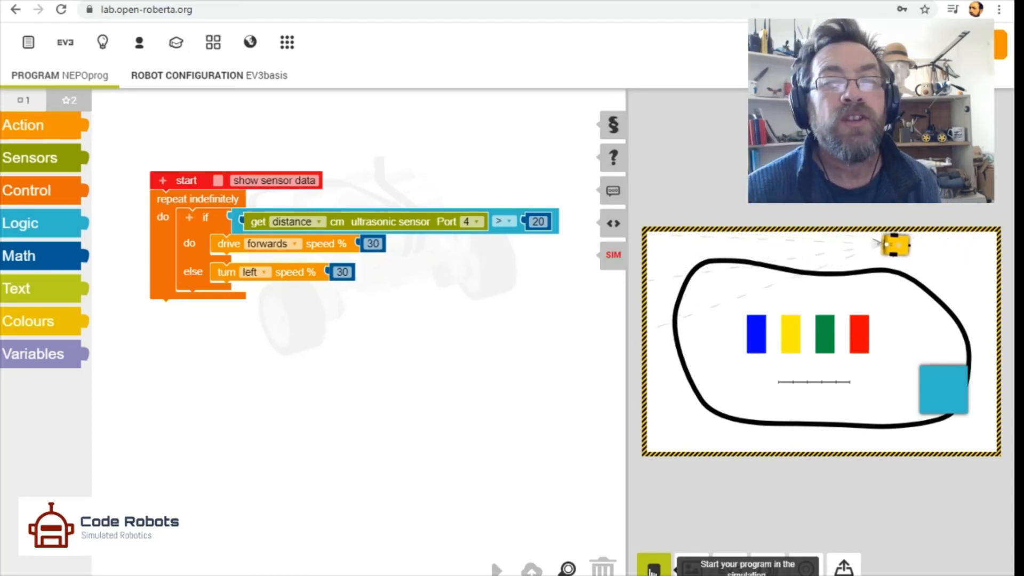
Let the robot drive until it reaches the arena's top edge and turns left along it
{"action": "left_click", "coordinate": [653, 567]}
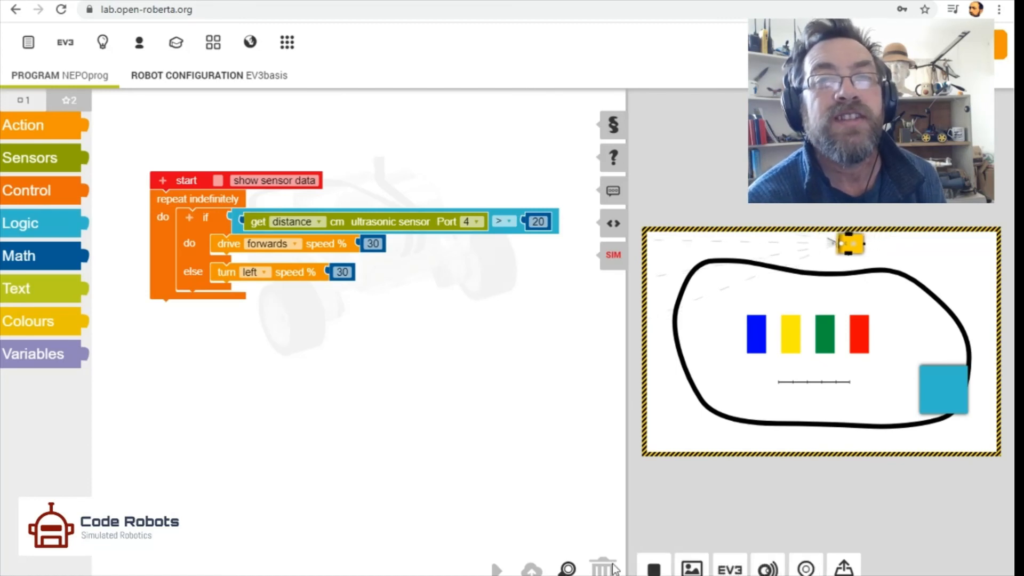